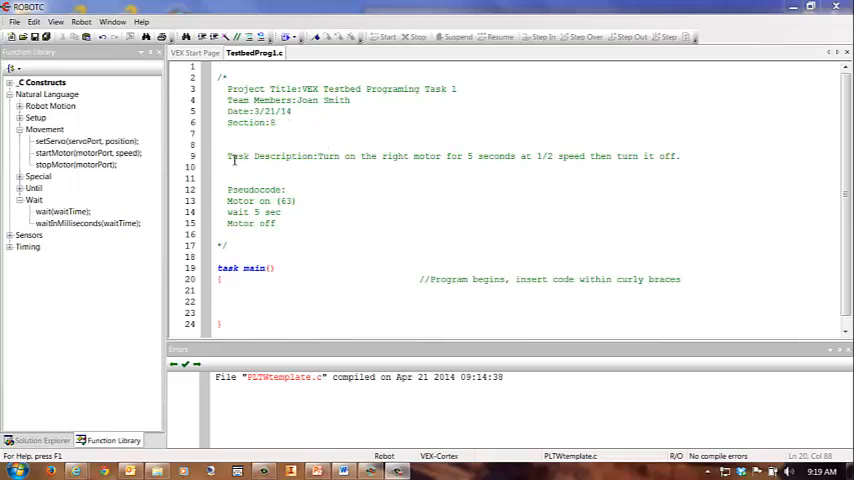
pyautogui.moveTo(380, 156)
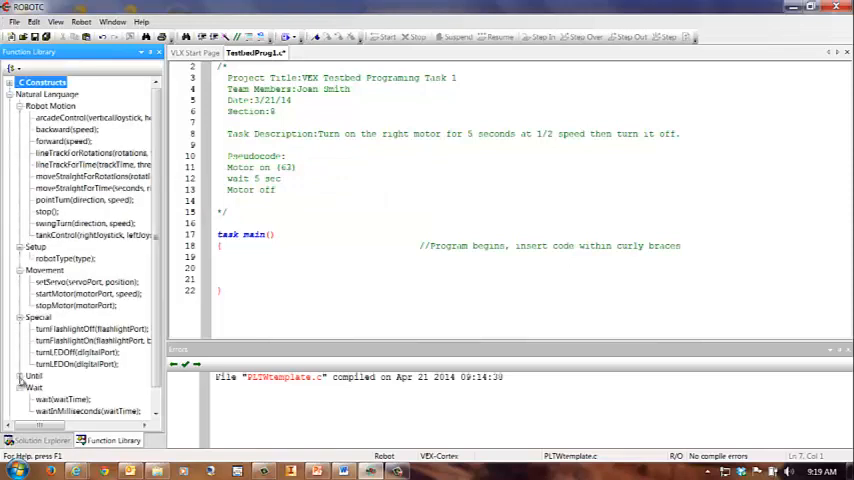
# - Scroll the Function Library down to reach the startMotor, wait and stopMotor commands
pyautogui.scroll(-3)
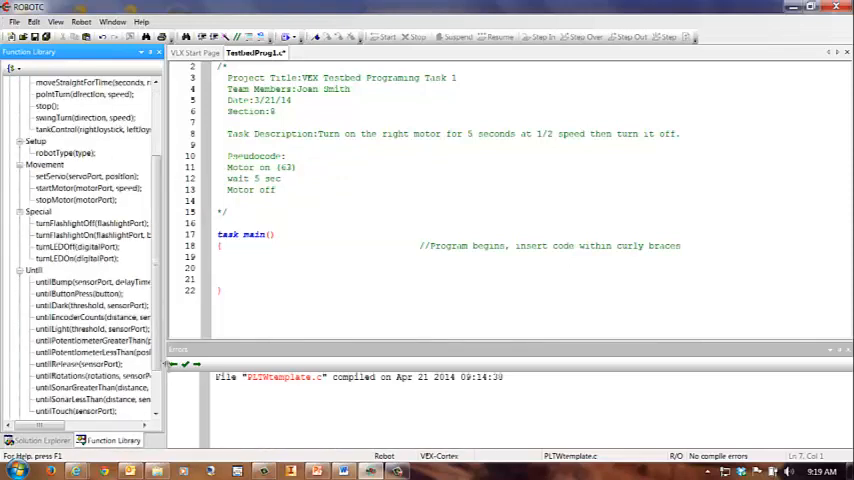
pyautogui.scroll(-3)
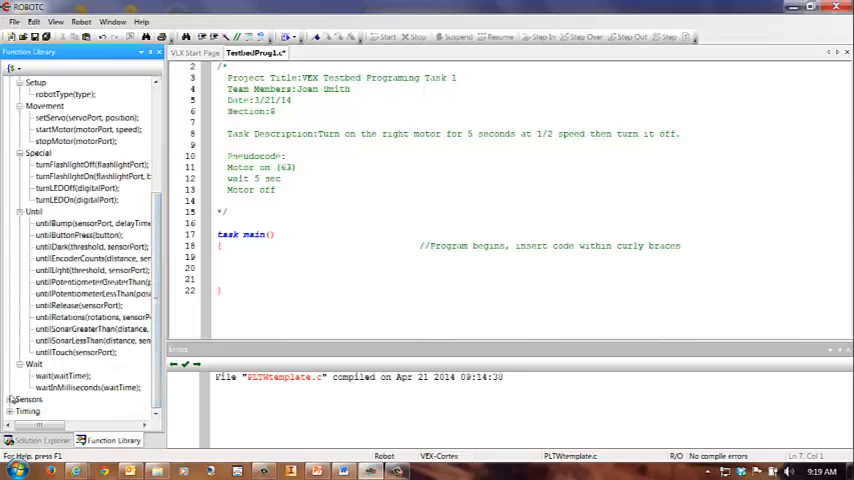
pyautogui.moveTo(90, 328)
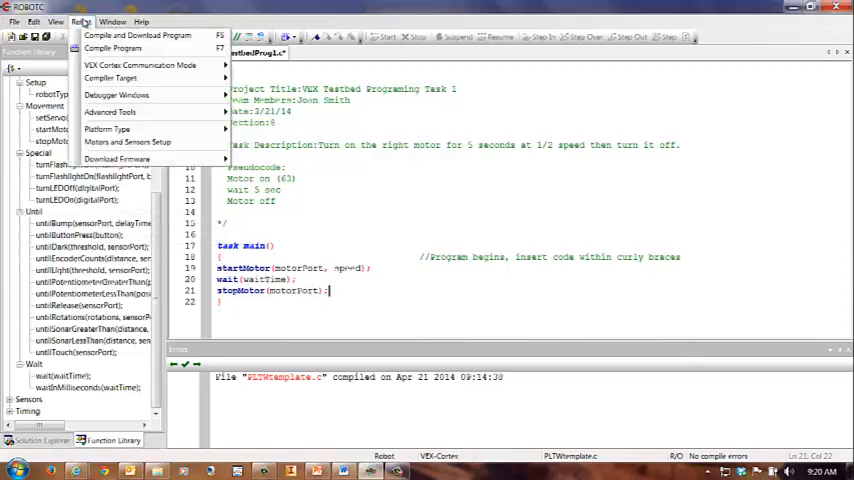
pyautogui.moveTo(128, 140)
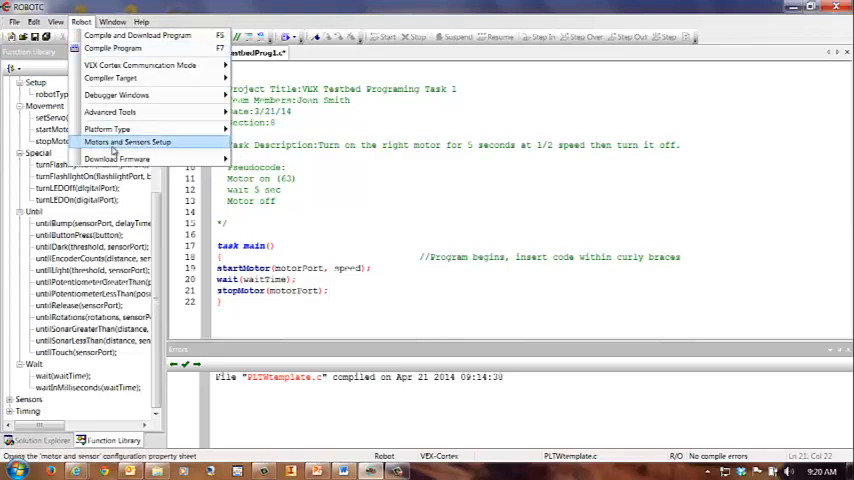
# - In Motors and Sensors Setup, choose the GTT Testbed standard model and apply it
pyautogui.click(128, 140)
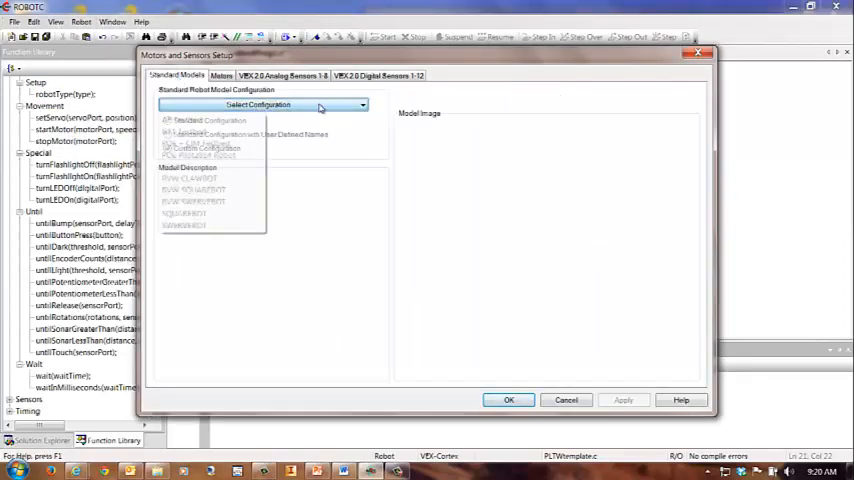
pyautogui.click(210, 132)
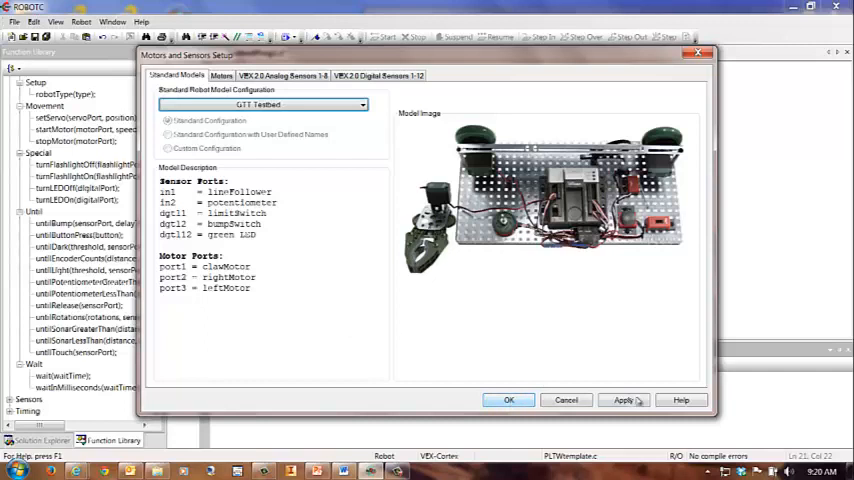
pyautogui.click(508, 400)
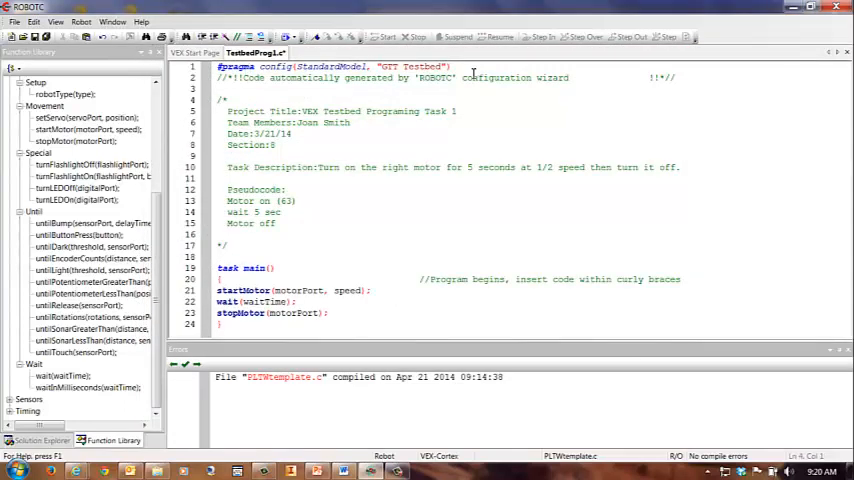
pyautogui.click(80, 22)
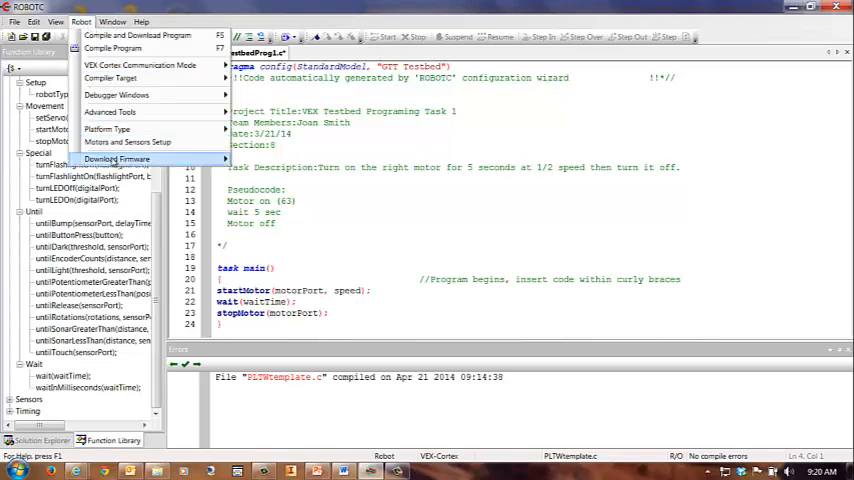
pyautogui.click(128, 142)
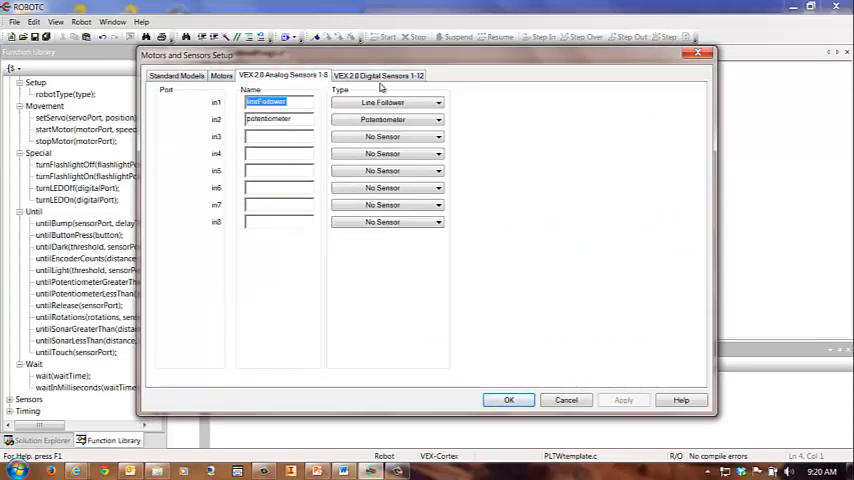
pyautogui.click(378, 76)
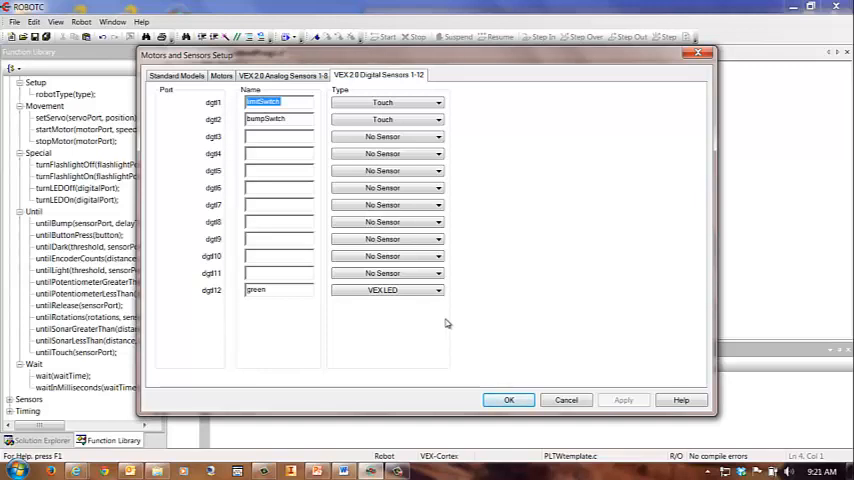
pyautogui.click(508, 400)
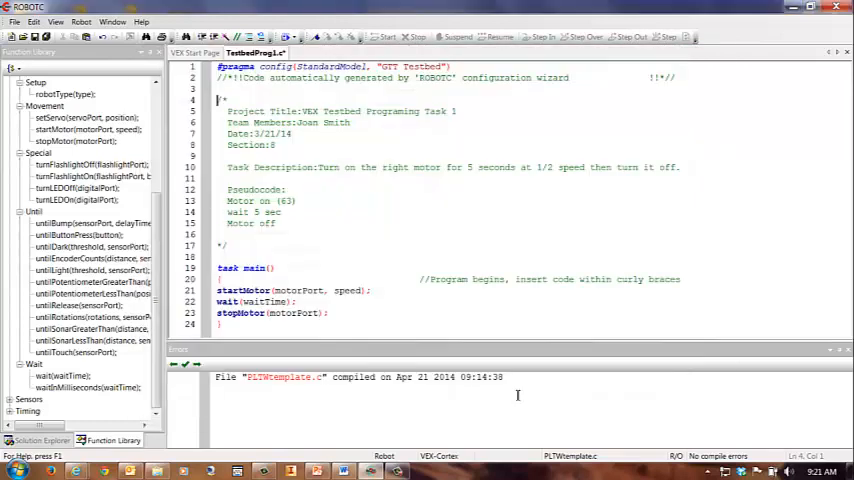
# - In Motors and Sensors Setup, set the claw, right and left motor types to VEX 269 Motor and apply
pyautogui.scroll(-3)
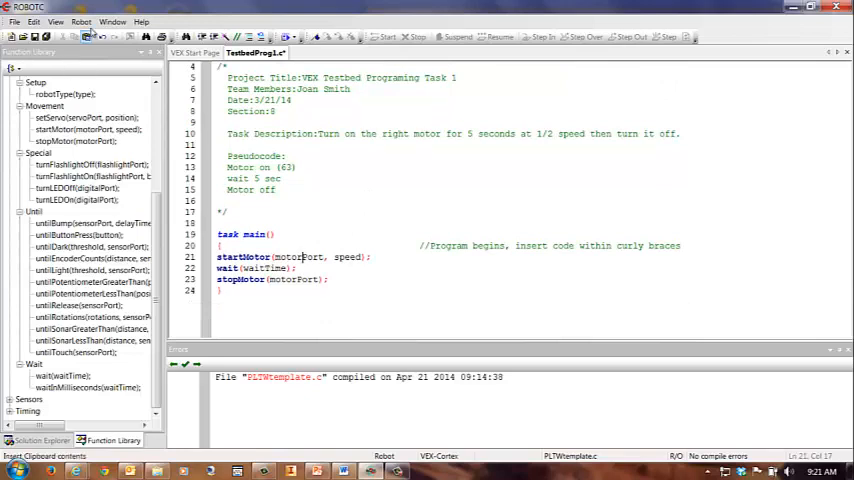
pyautogui.click(80, 22)
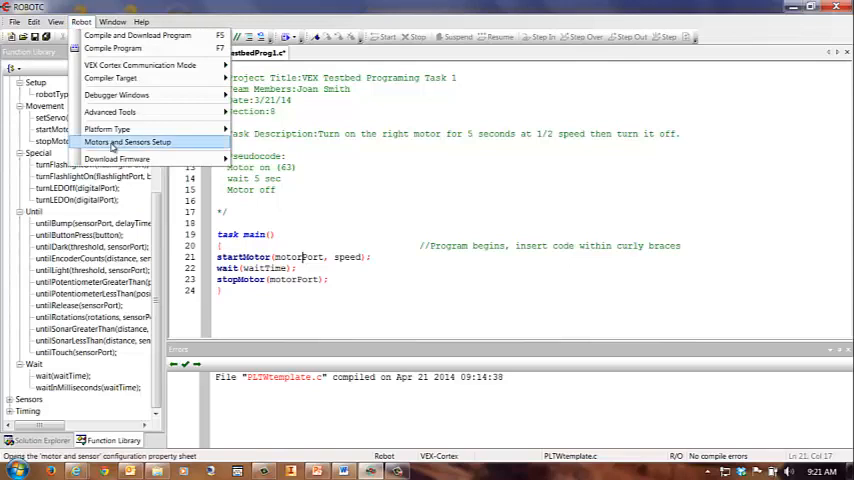
pyautogui.click(128, 140)
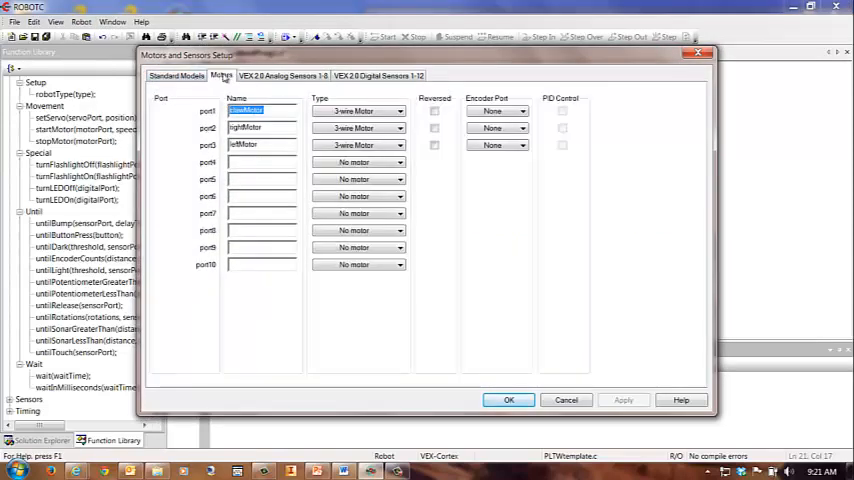
pyautogui.click(398, 112)
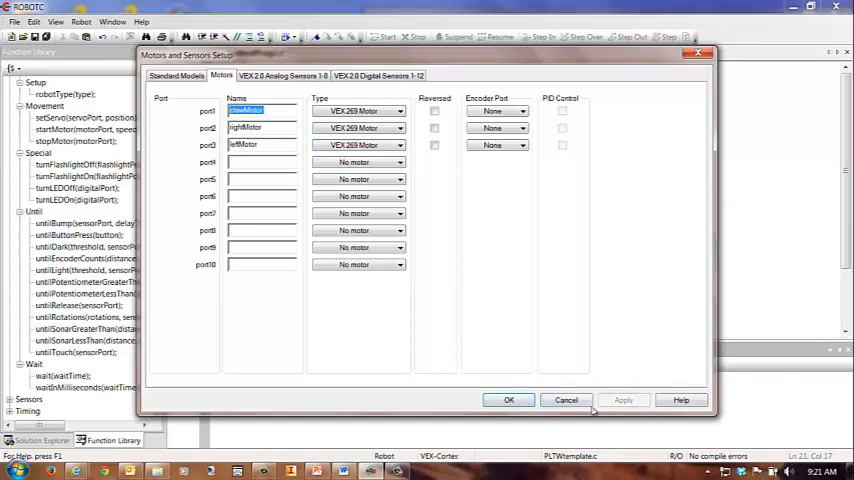
pyautogui.click(508, 400)
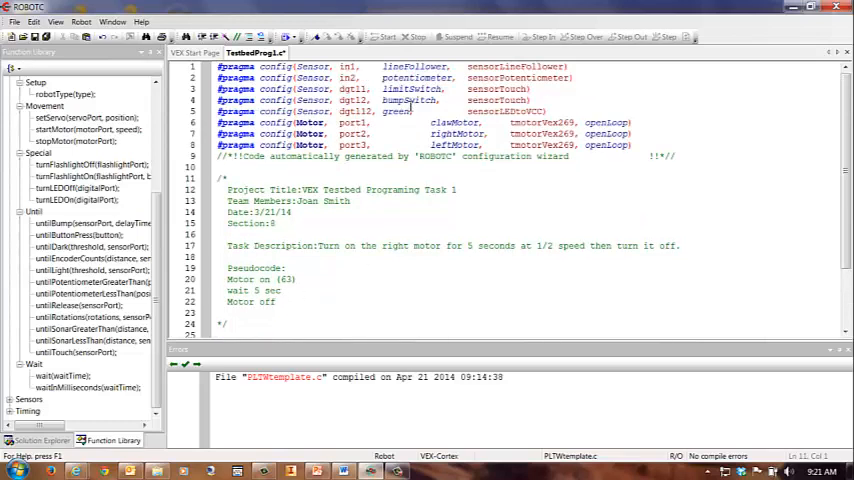
# - Fill the placeholders so task main reads startMotor(rightMotor, 63), wait(5), stopMotor(rightMotor)
pyautogui.scroll(-3)
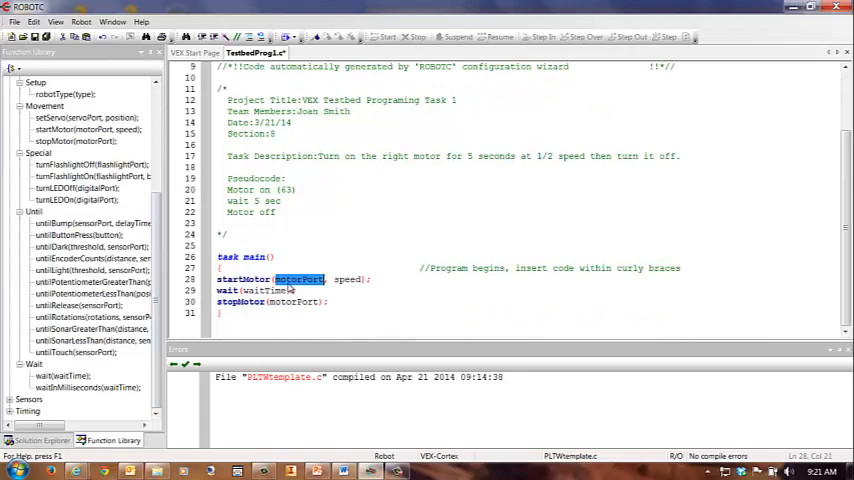
pyautogui.write('rightMot')
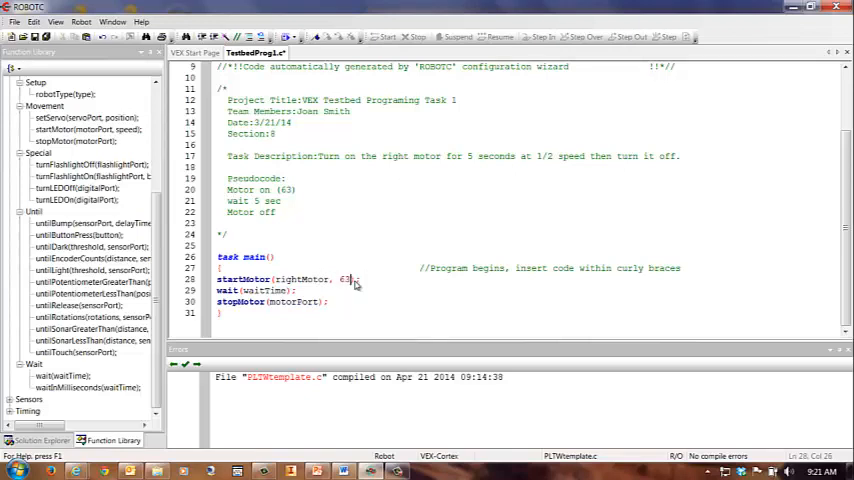
pyautogui.doubleClick(264, 290)
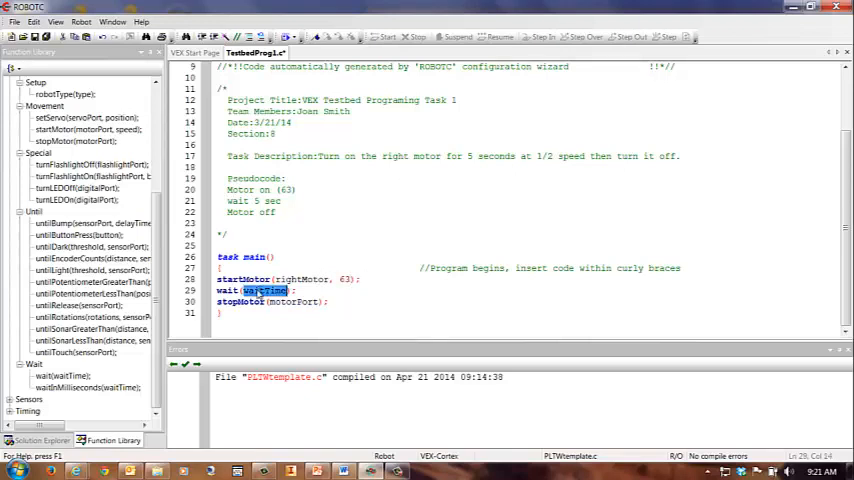
pyautogui.write('5);')
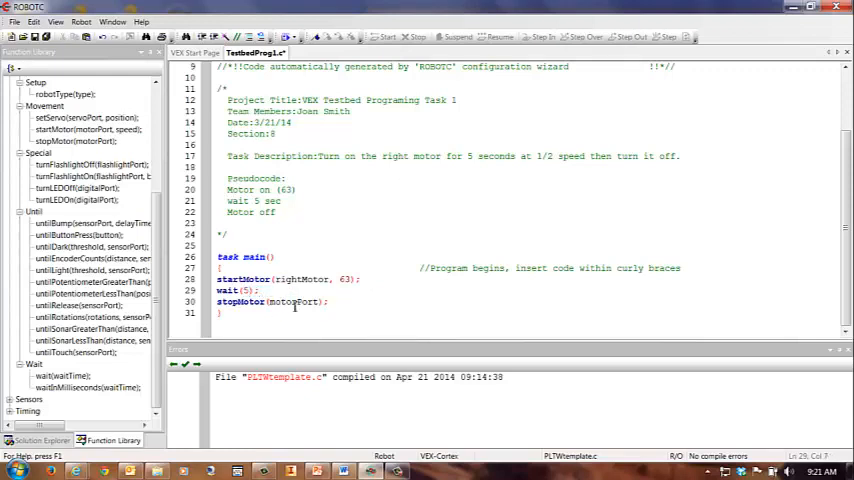
pyautogui.doubleClick(292, 302)
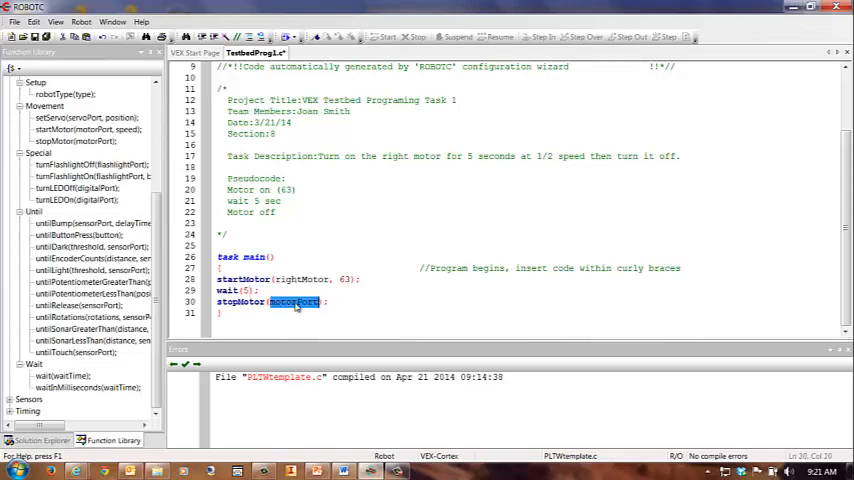
pyautogui.write('rightM')
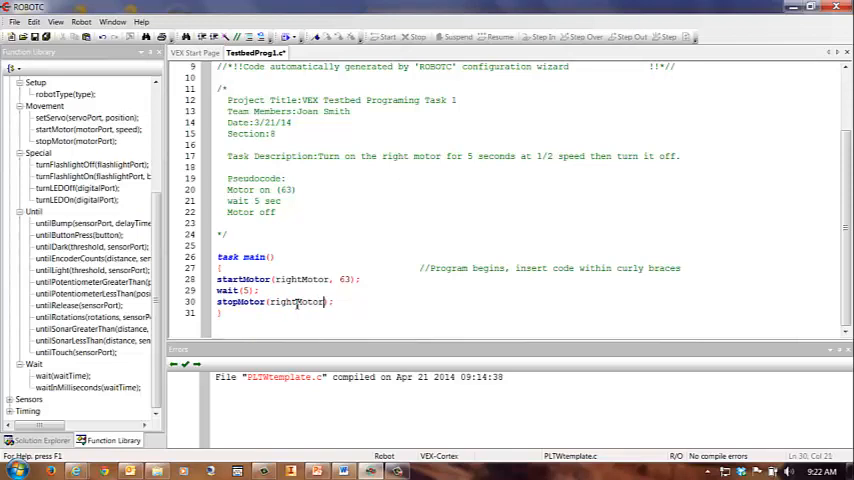
pyautogui.scroll(3)
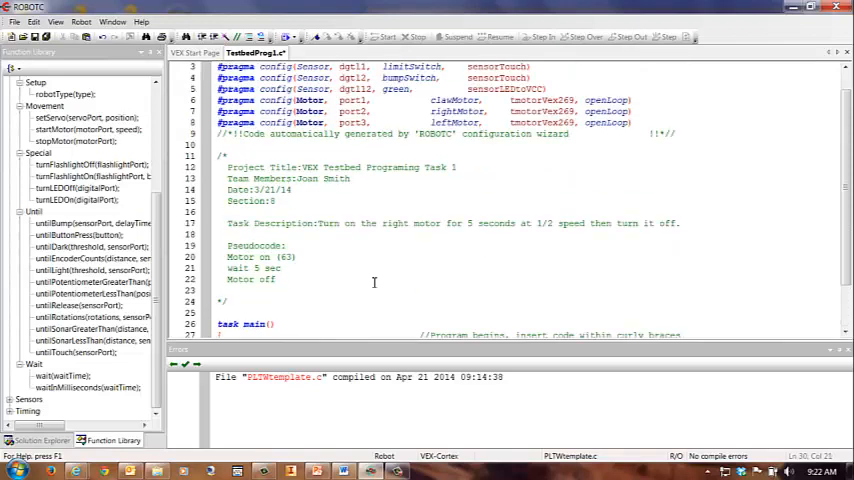
# - Save the motor program
pyautogui.click(18, 36)
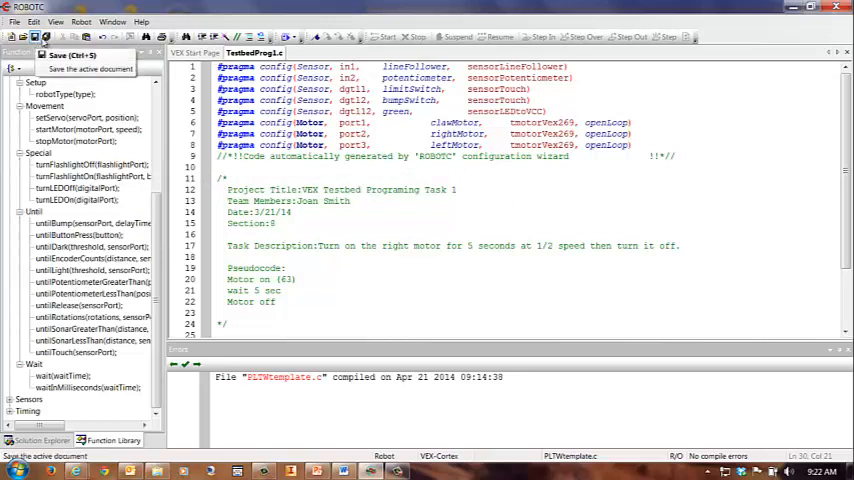
pyautogui.click(80, 22)
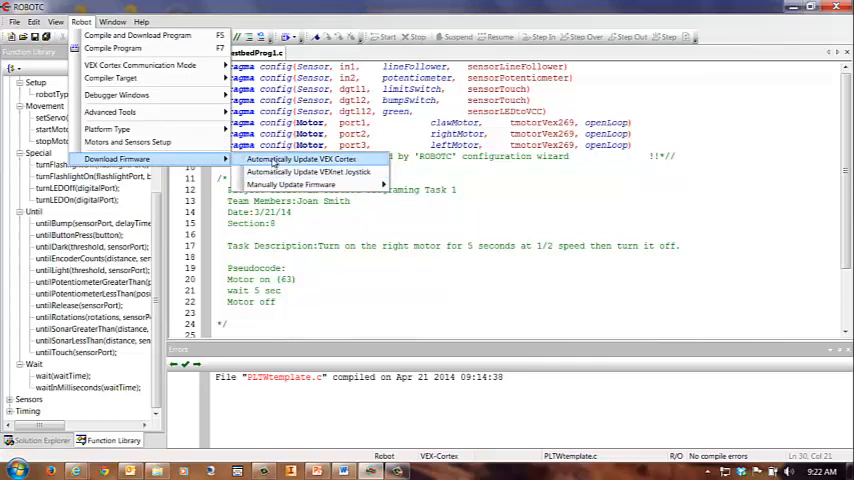
# - Run Automatically Update VEX Cortex firmware and acknowledge its messages
pyautogui.click(302, 160)
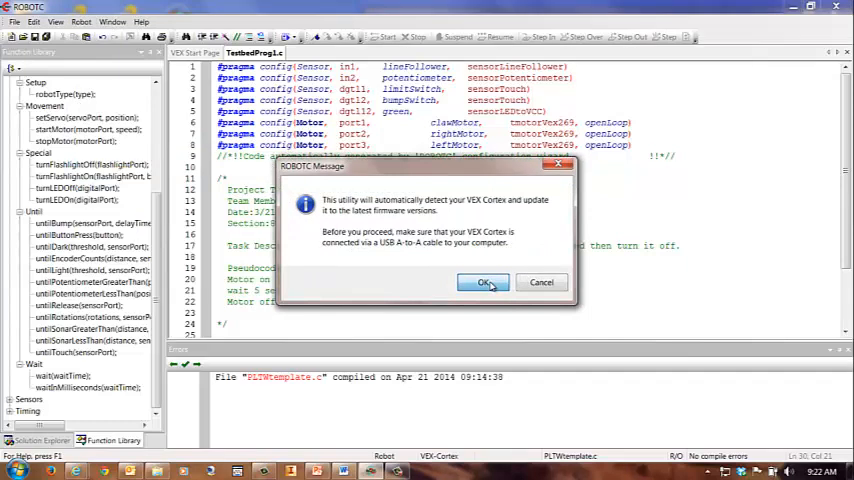
pyautogui.click(482, 282)
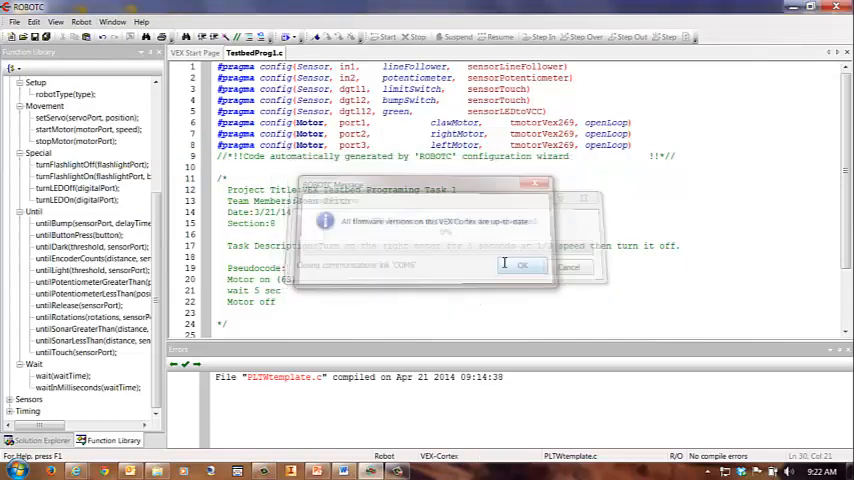
pyautogui.click(80, 20)
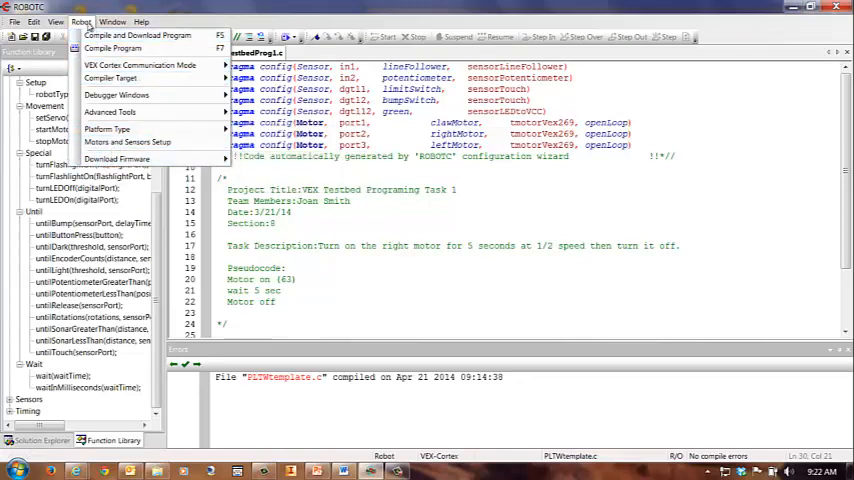
# - Compile and download the program to the VEX Cortex, bringing up the Program Debug window
pyautogui.click(138, 36)
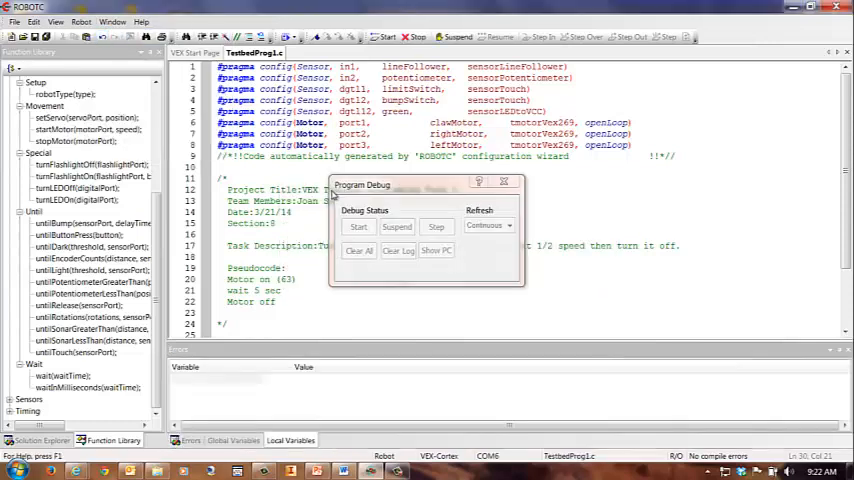
pyautogui.click(356, 226)
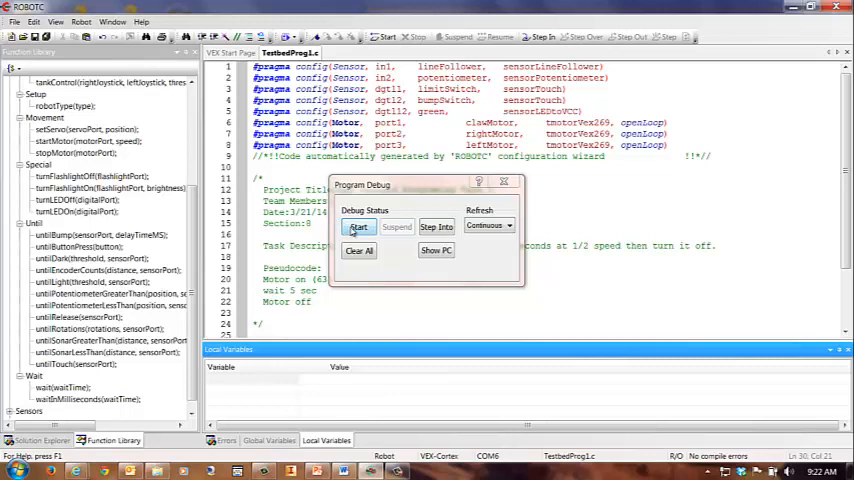